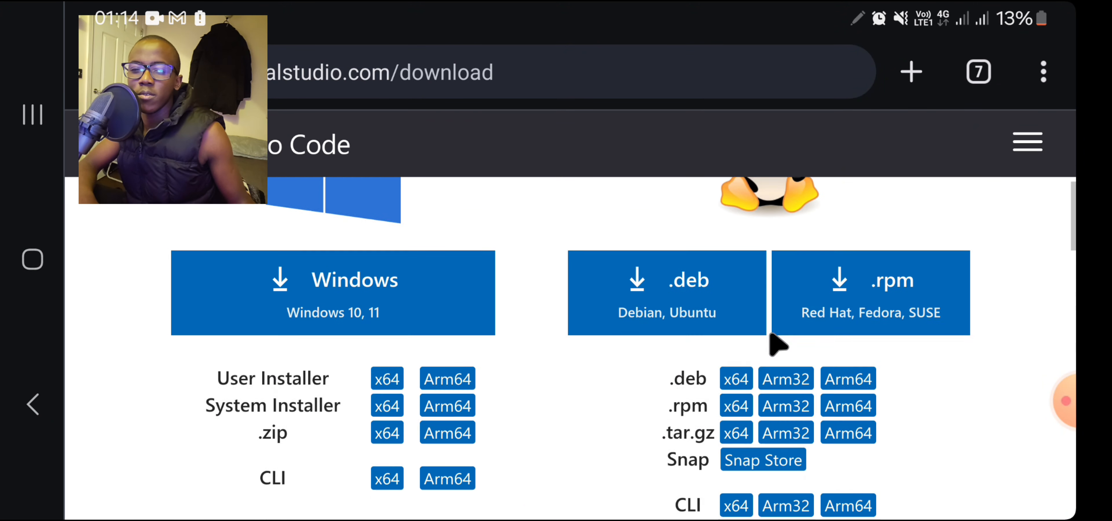
Step: Follow the 'Web' link on the download page to reach vscode.dev
scroll("up", 3)
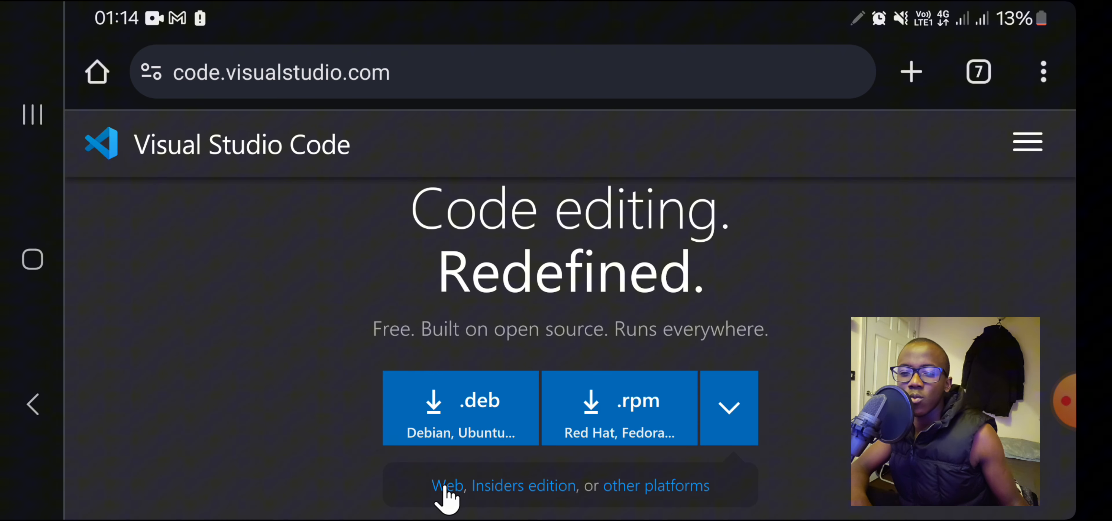
left_click(446, 486)
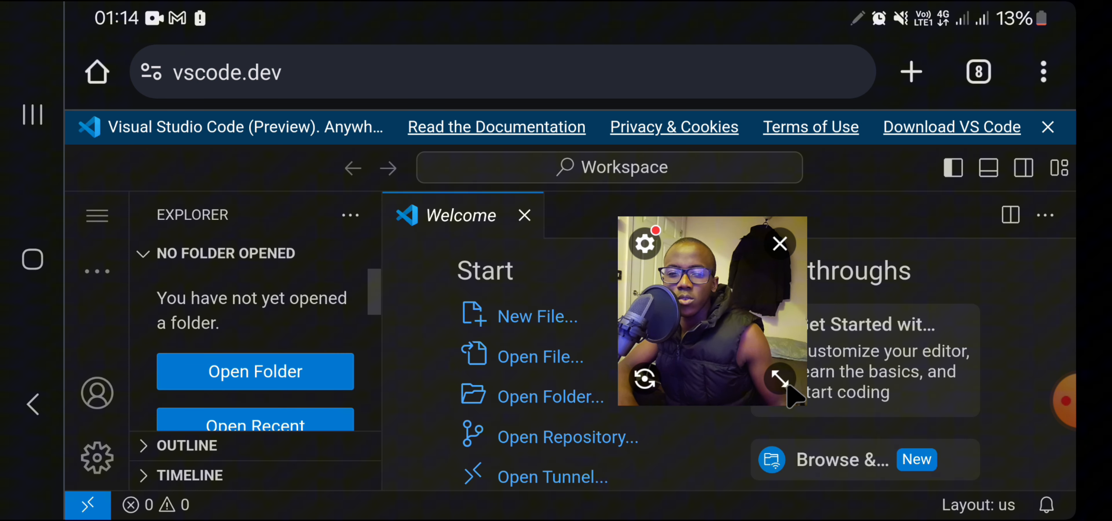
Step: Install vscode.dev as an app via Chrome's 'Install app' menu option and confirm
left_click_drag(711, 311, 216, 330)
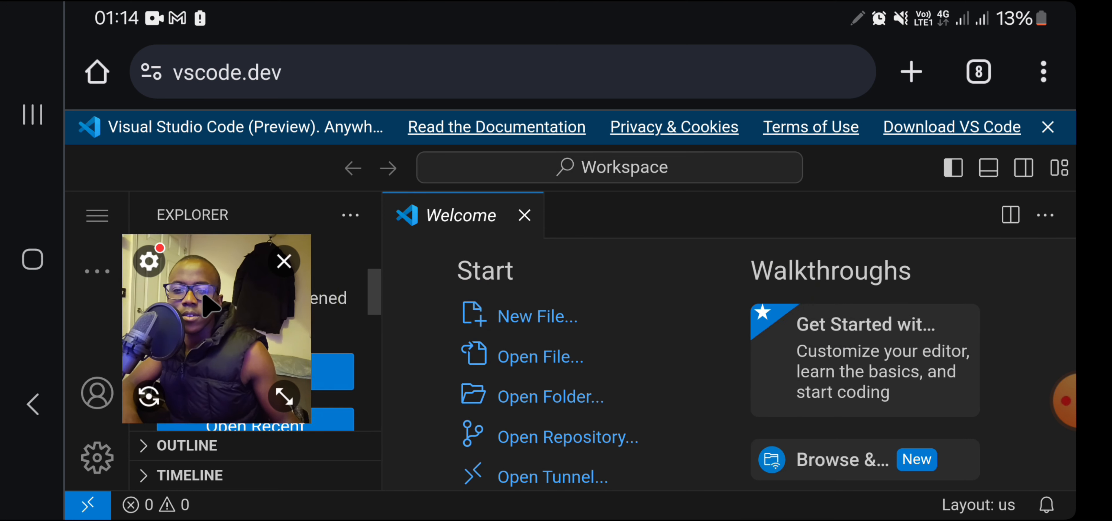
left_click(1042, 72)
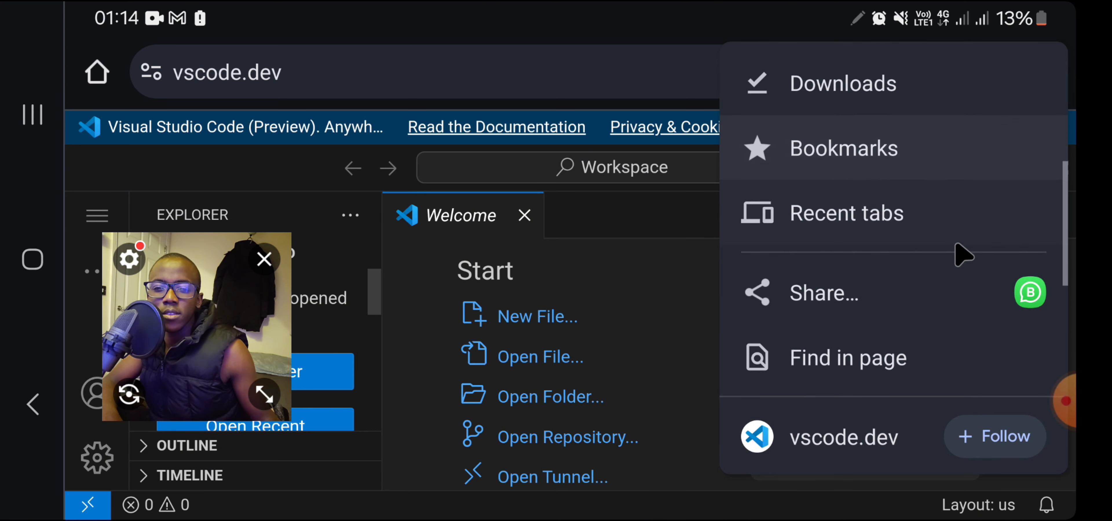
scroll("down", 3)
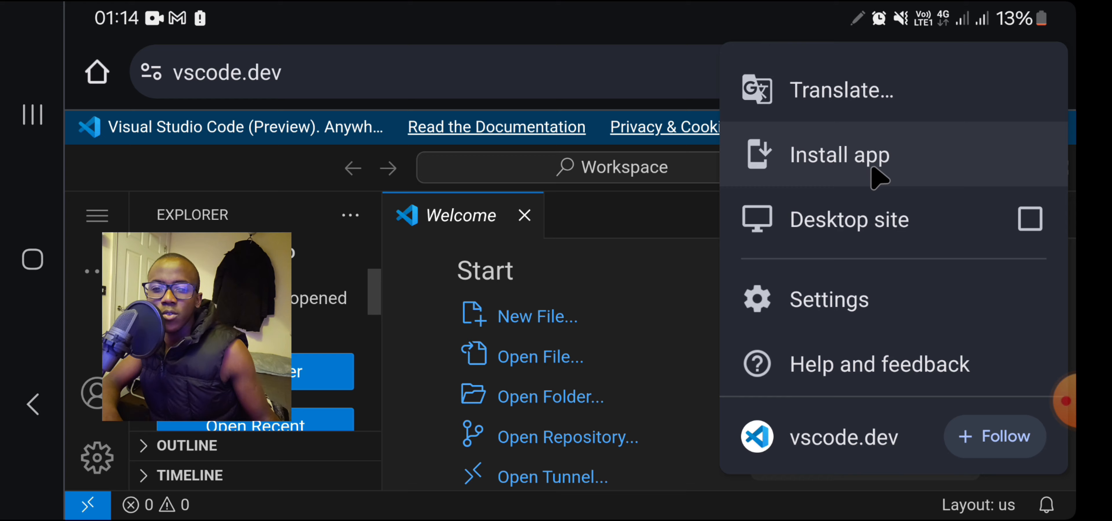
left_click(840, 154)
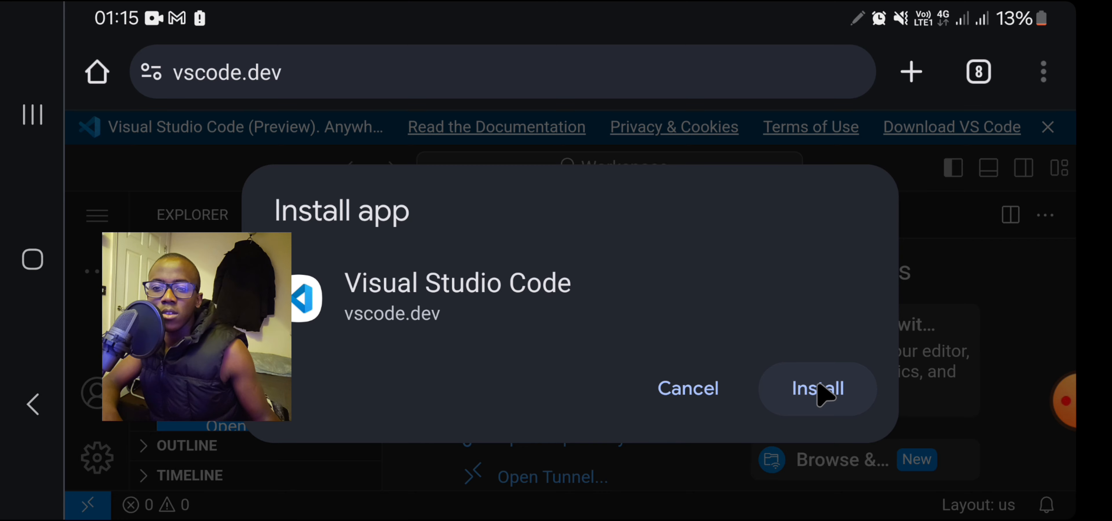
left_click(817, 389)
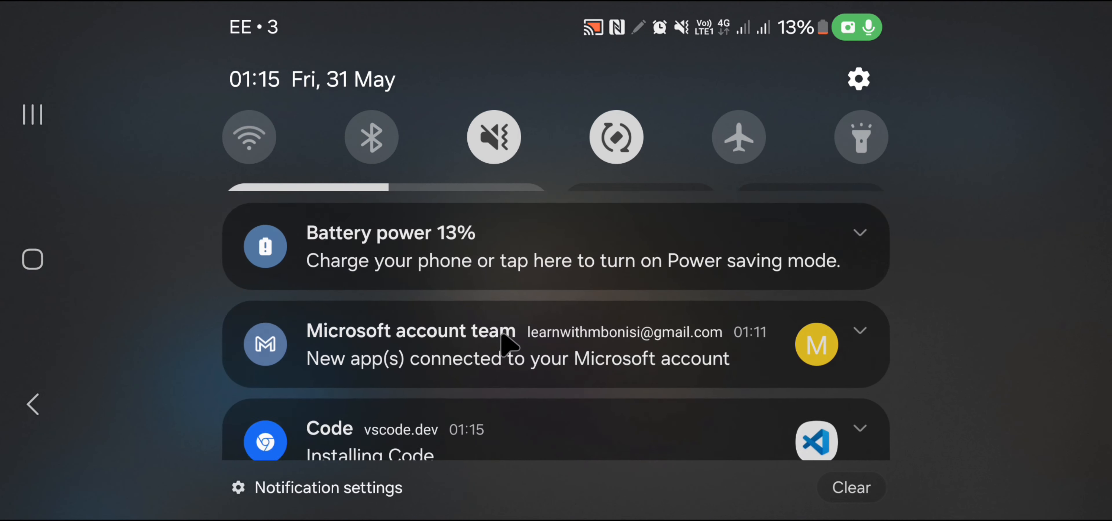
Step: Check the 'Installing Code...' notification in the notification shade
scroll("down", 3)
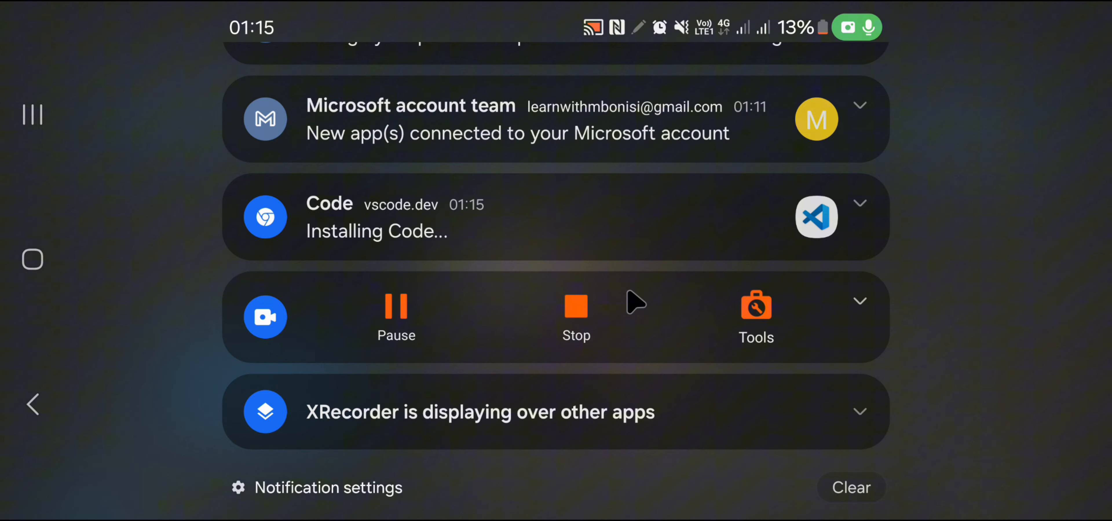
mouse_move(953, 417)
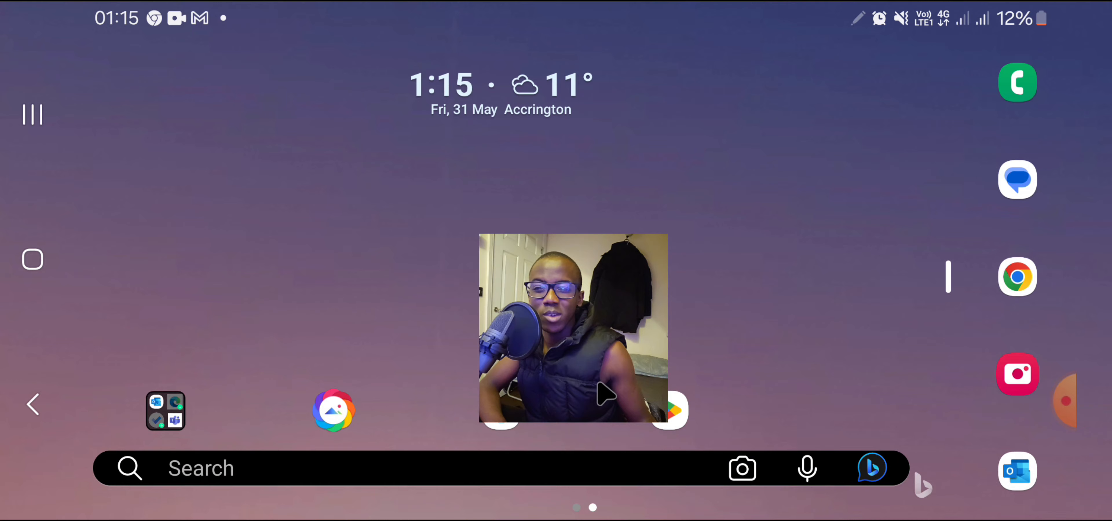
Step: Launch the newly installed Code app from the app drawer
scroll("up", 3)
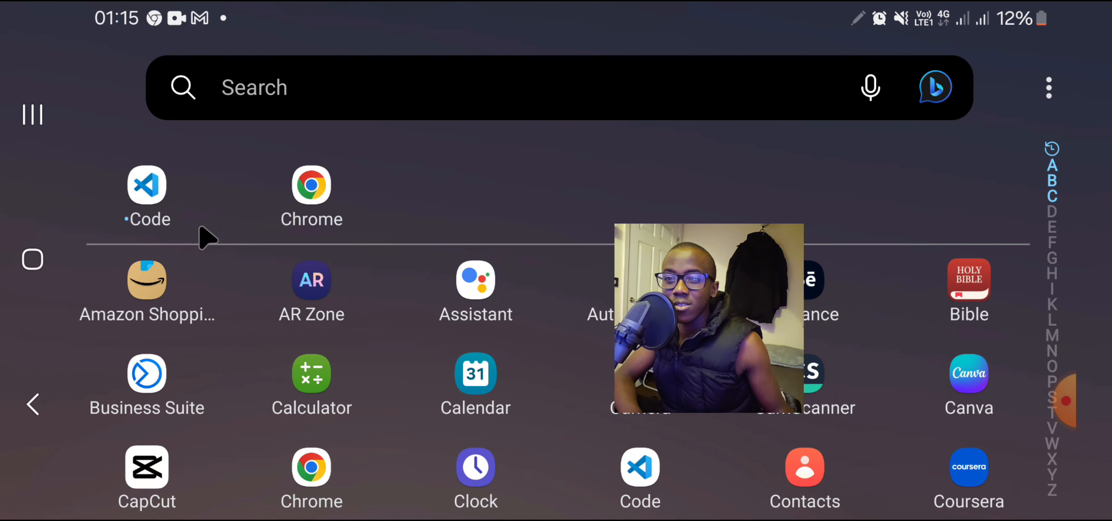
left_click(146, 185)
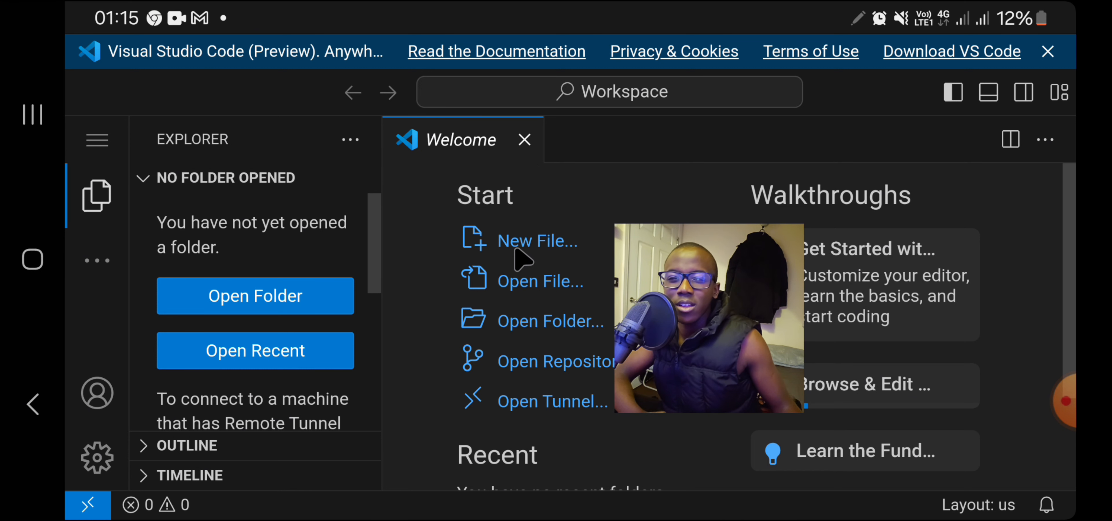
Step: Create a new untitled text file and browse its language mode list
left_click(537, 241)
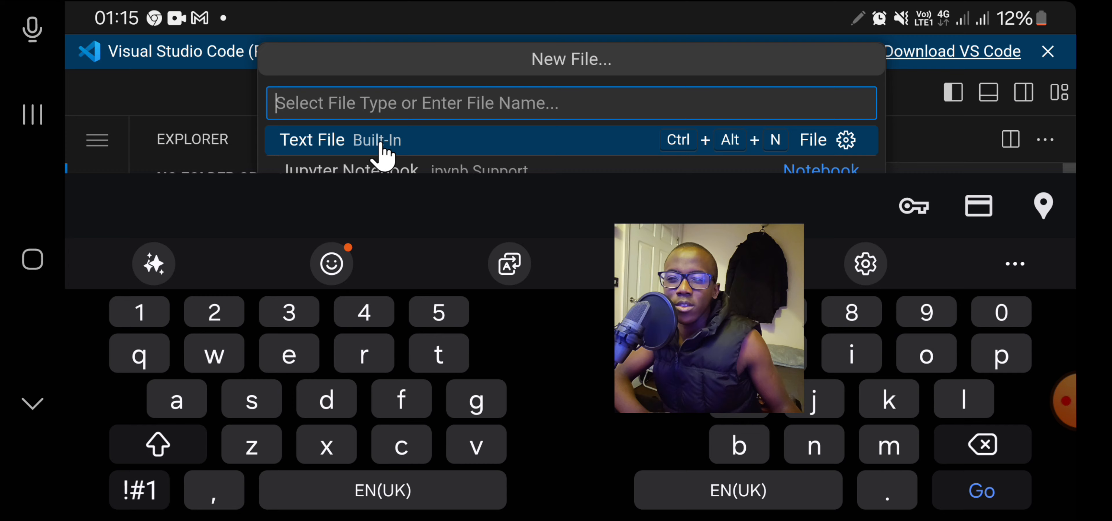
left_click(312, 140)
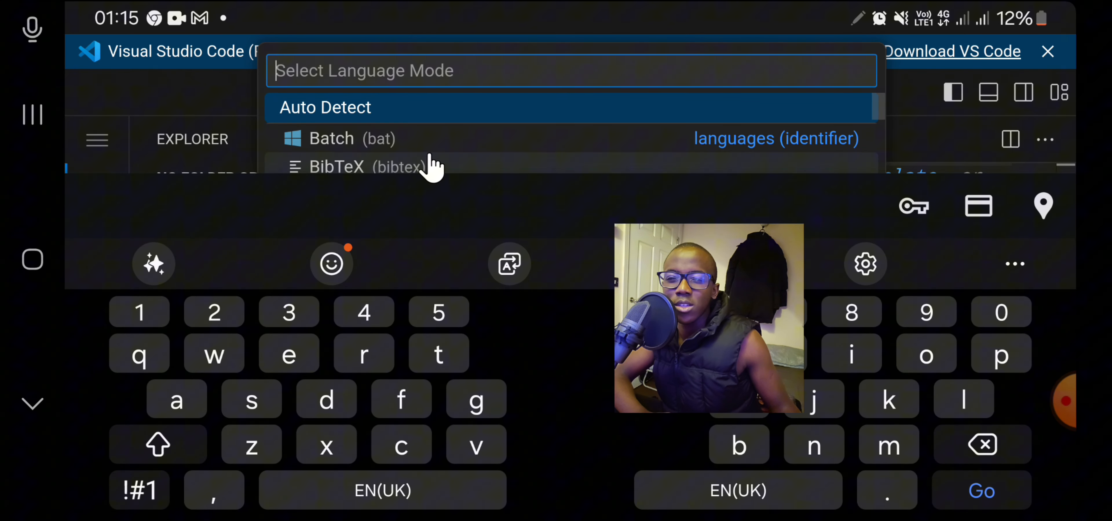
scroll("down", 3)
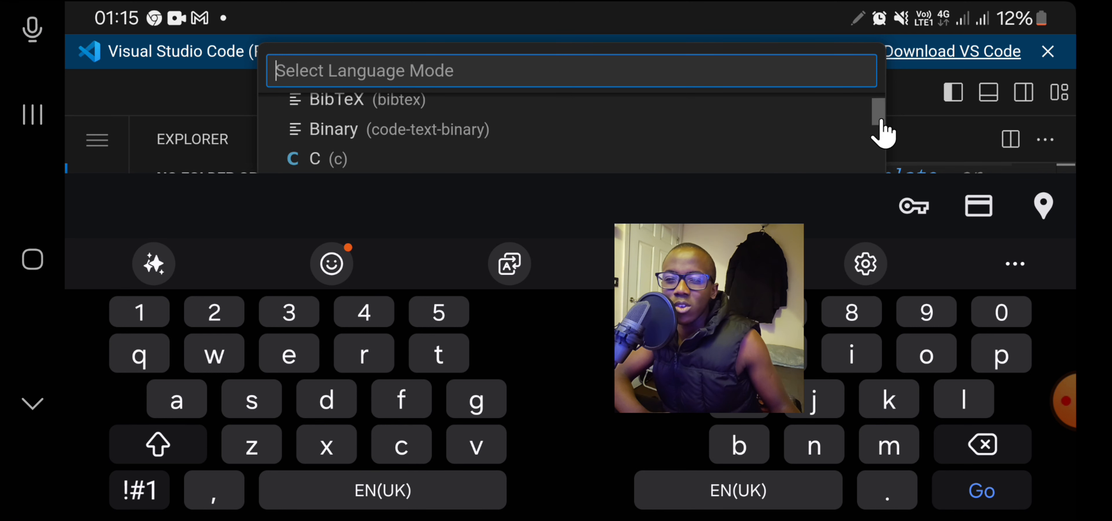
scroll("down", 3)
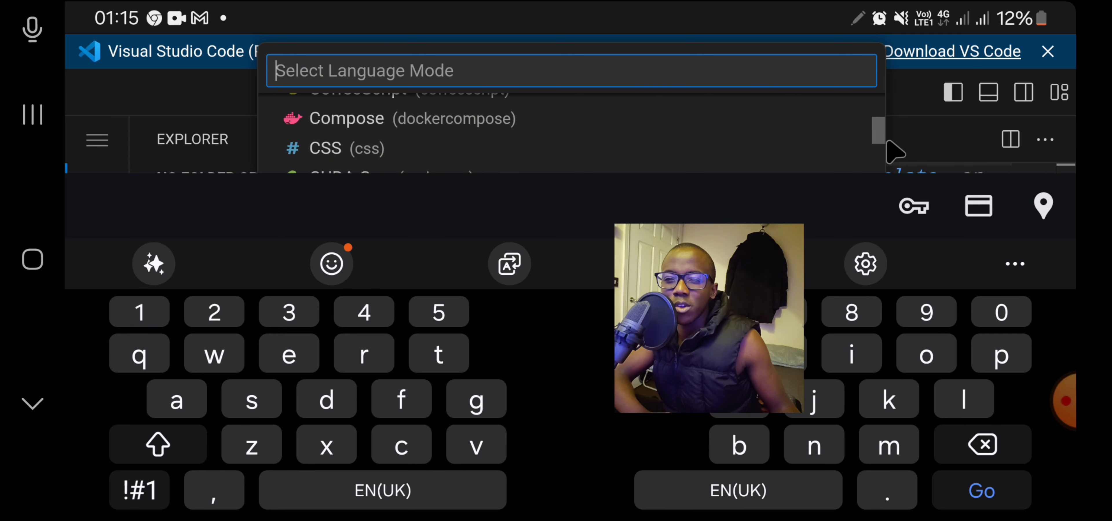
scroll("down", 3)
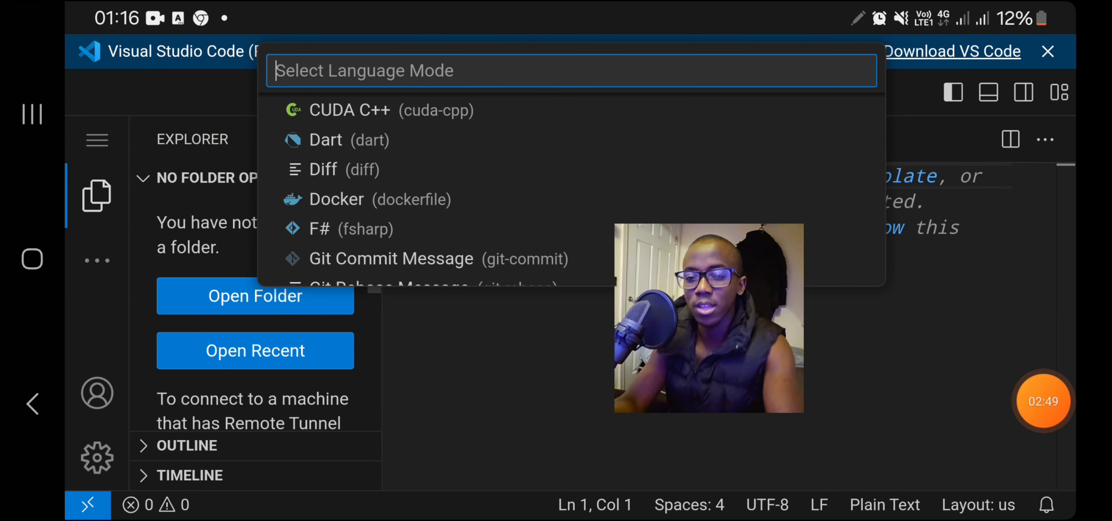
Step: Set Untitled-1's language to HTML and begin typing 'ht' on line 1
type("j")
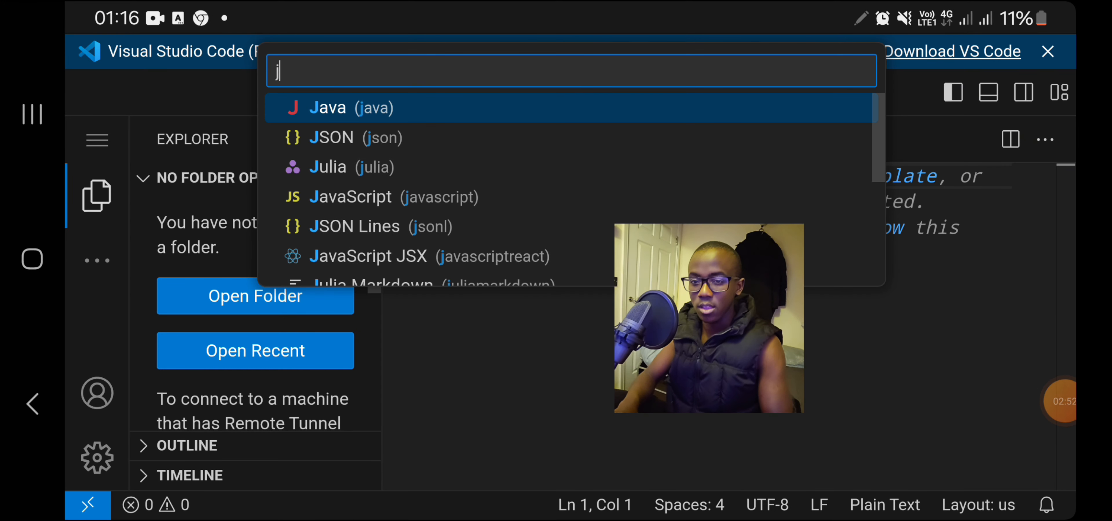
type("ht")
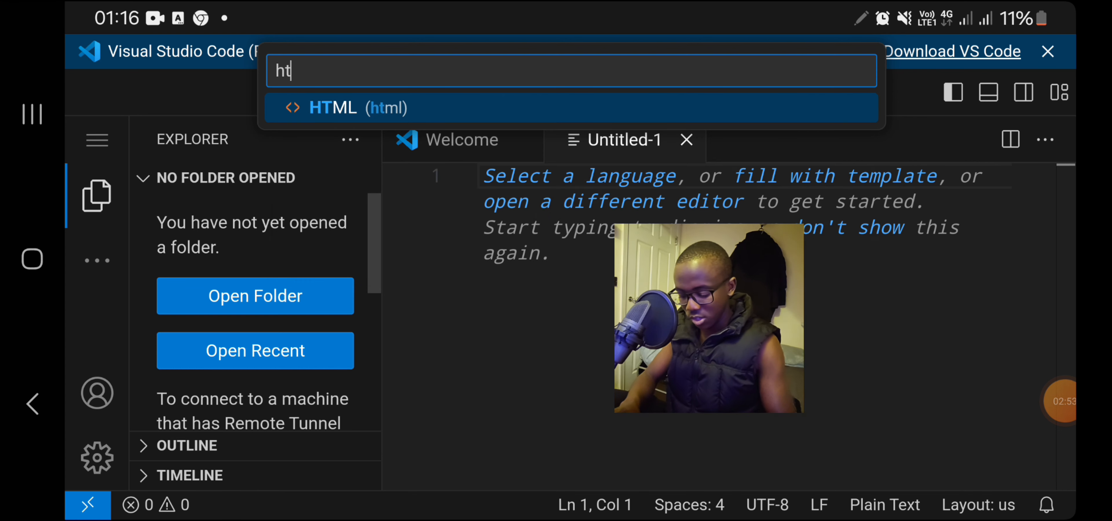
type("ml")
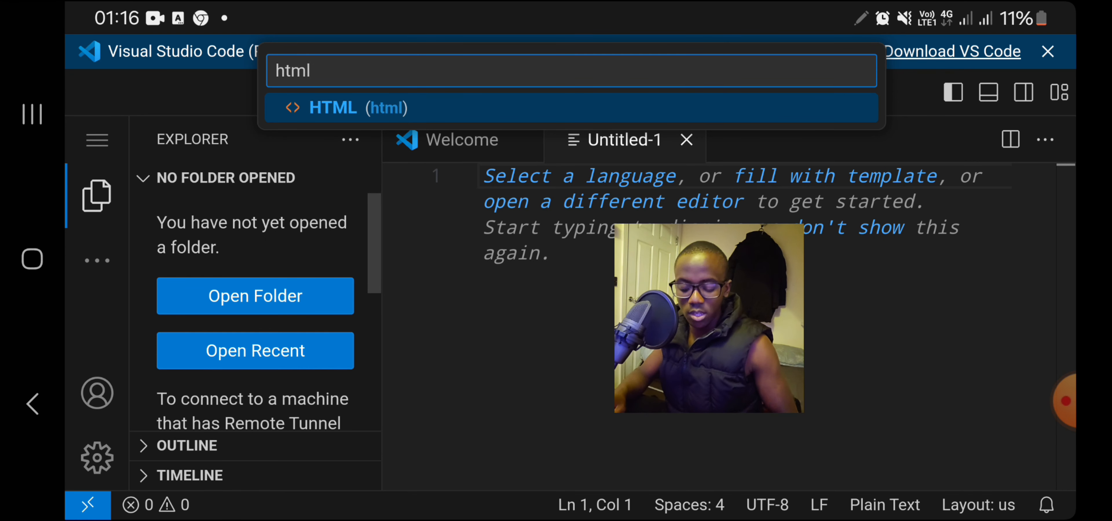
left_click(572, 107)
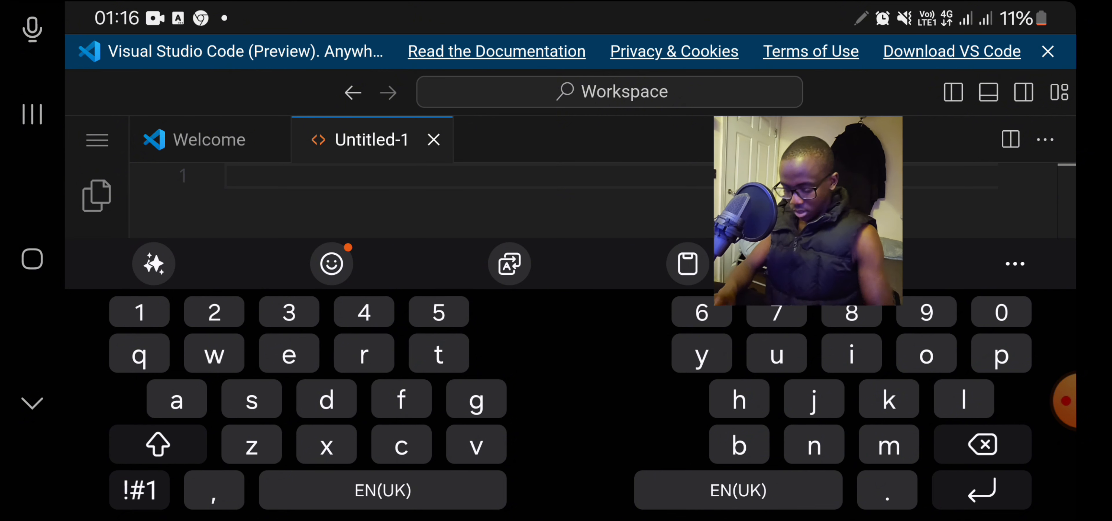
type("ht")
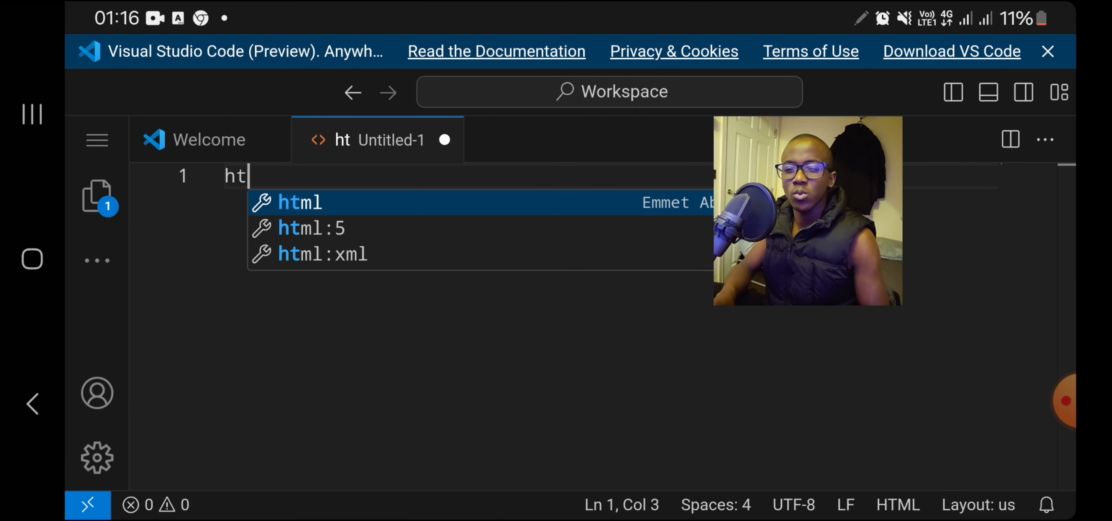